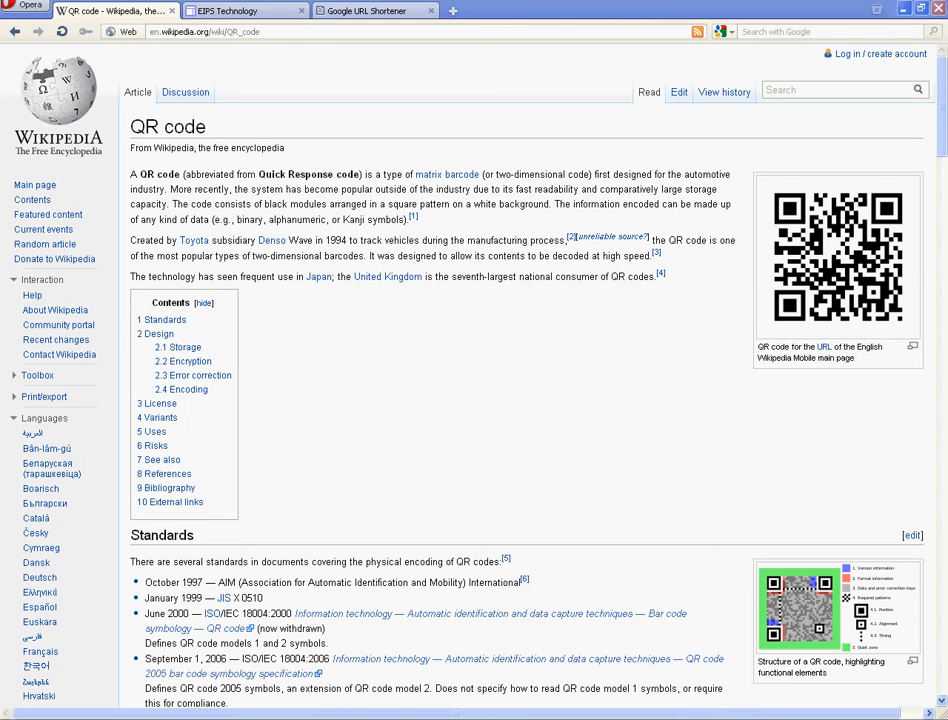
pyautogui.moveTo(472, 84)
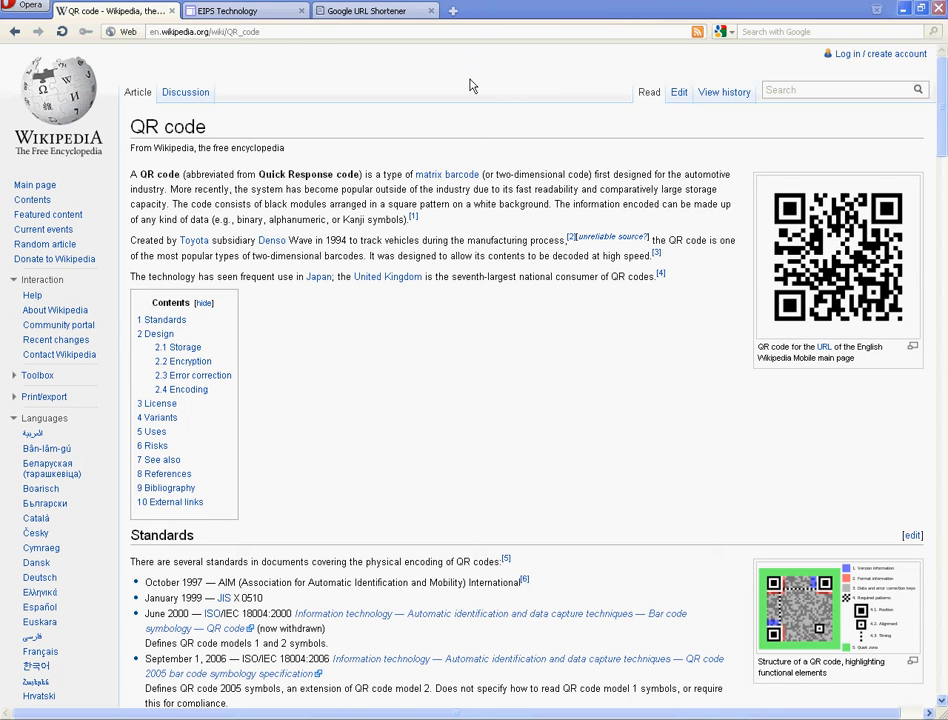
pyautogui.moveTo(458, 122)
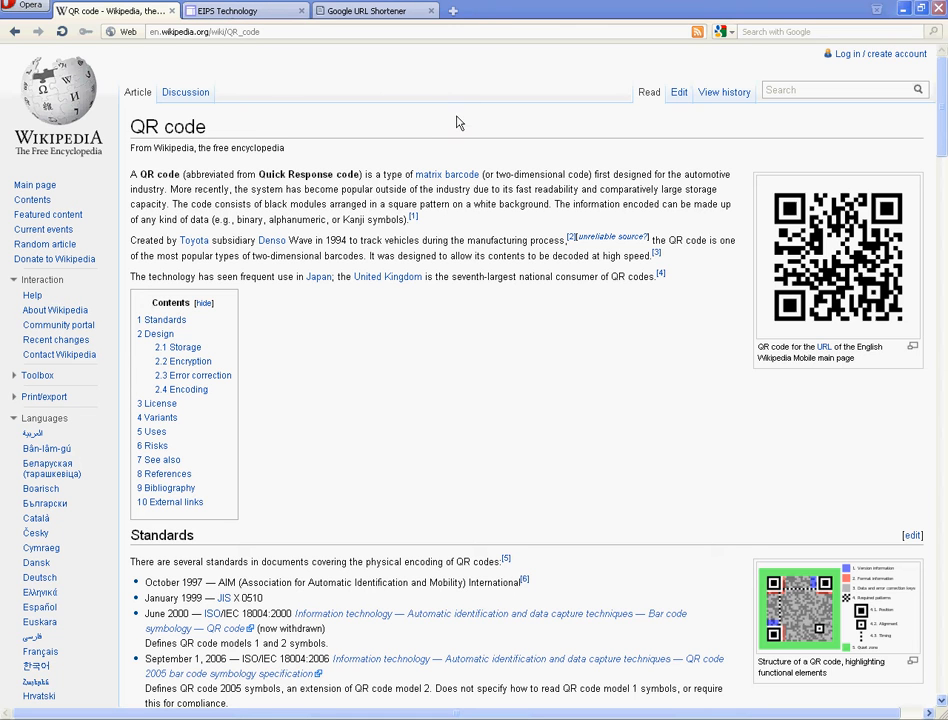
pyautogui.moveTo(284, 92)
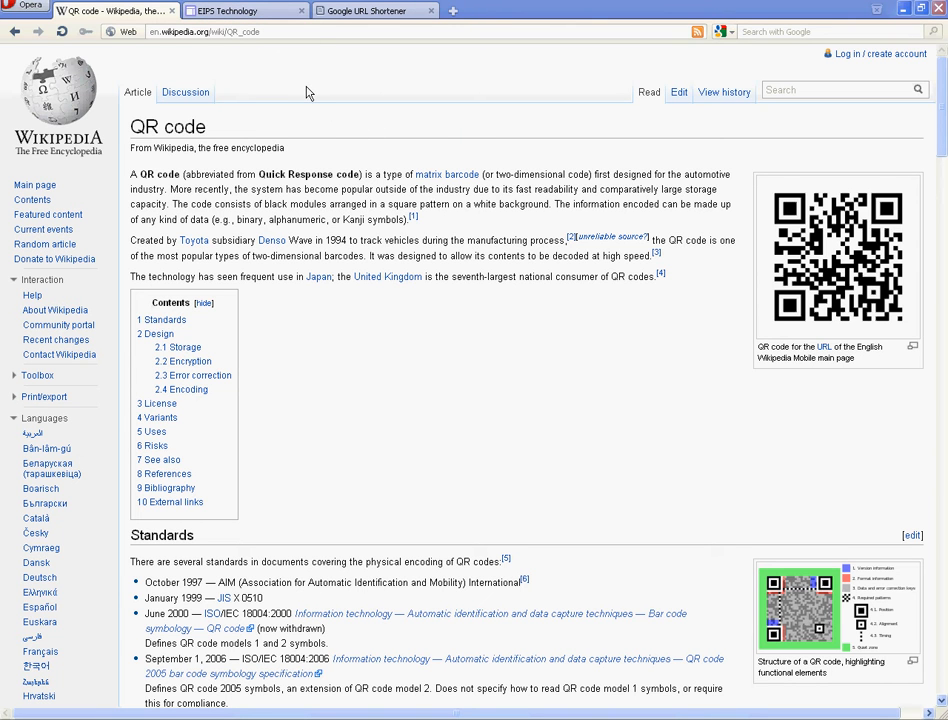
# Switch to the EIPS Technology home page tab in Opera.
pyautogui.click(240, 12)
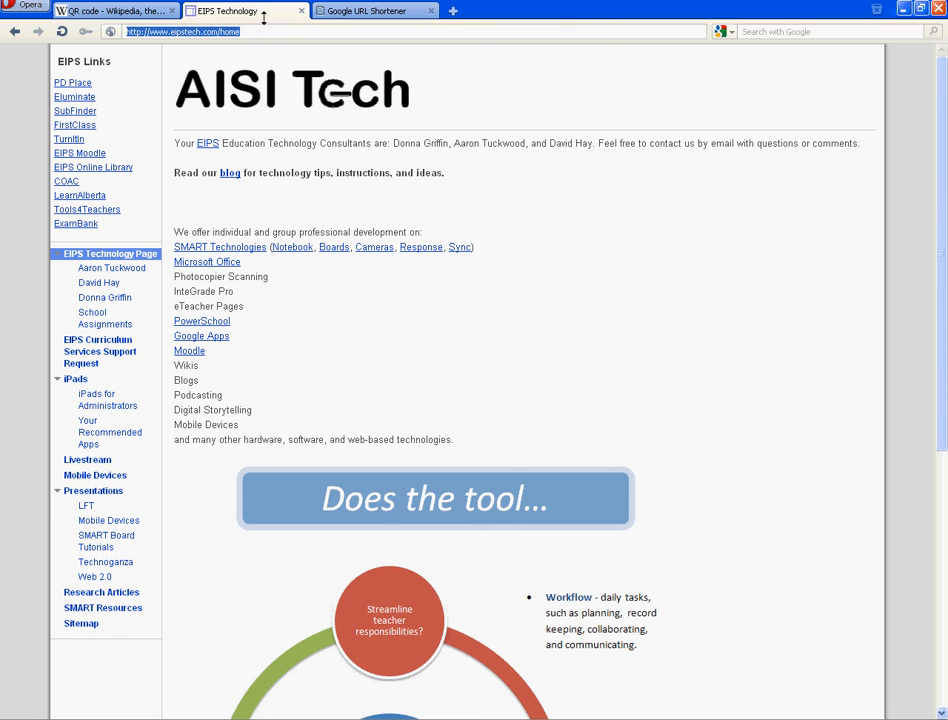
pyautogui.click(370, 12)
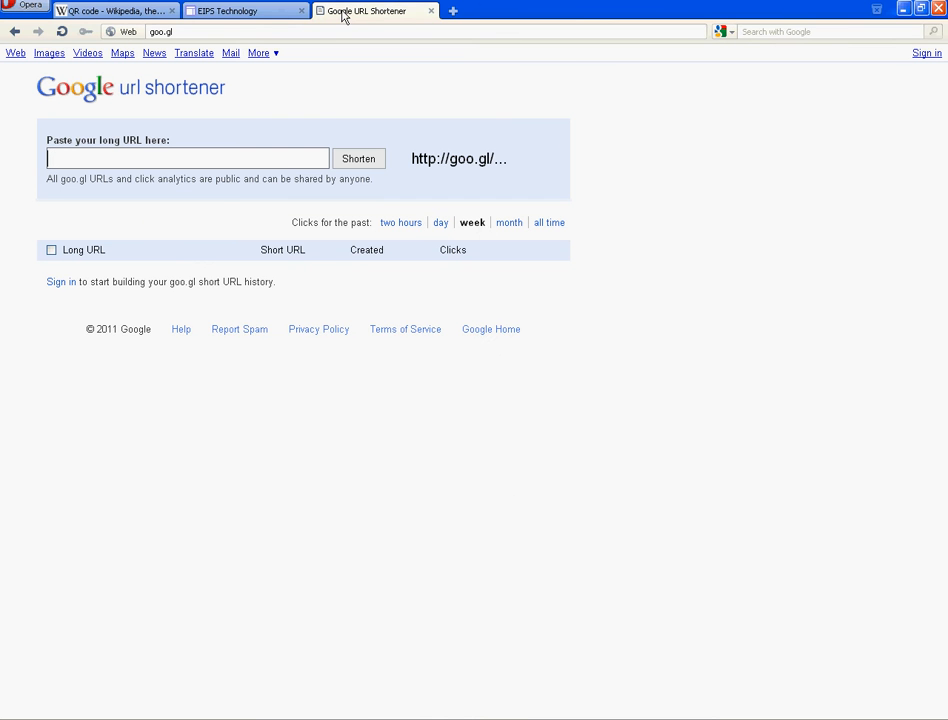
pyautogui.moveTo(636, 116)
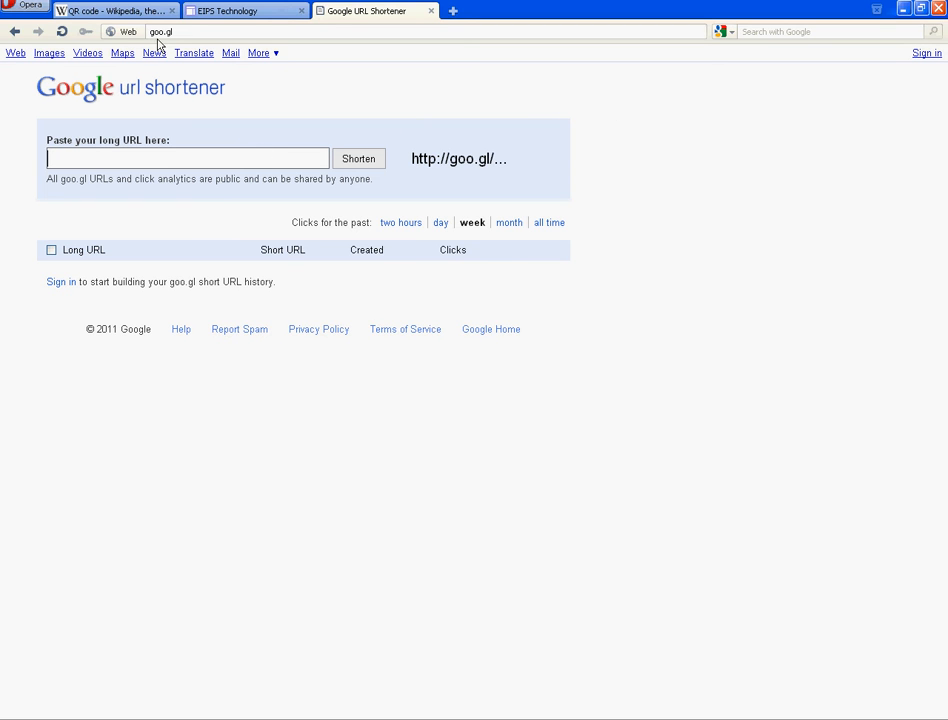
pyautogui.moveTo(390, 68)
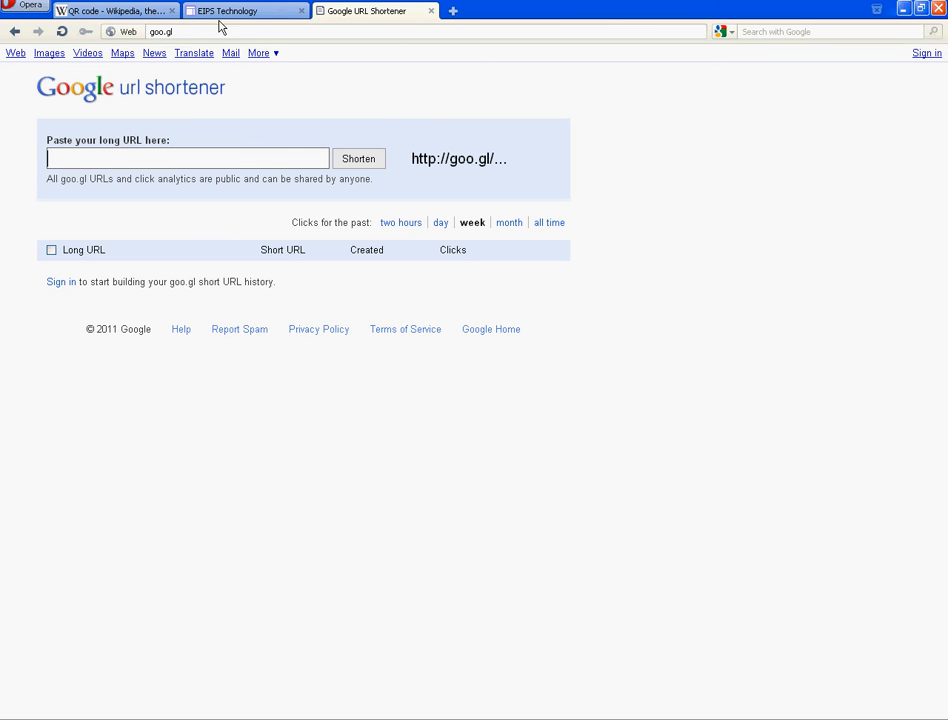
pyautogui.rightClick(150, 156)
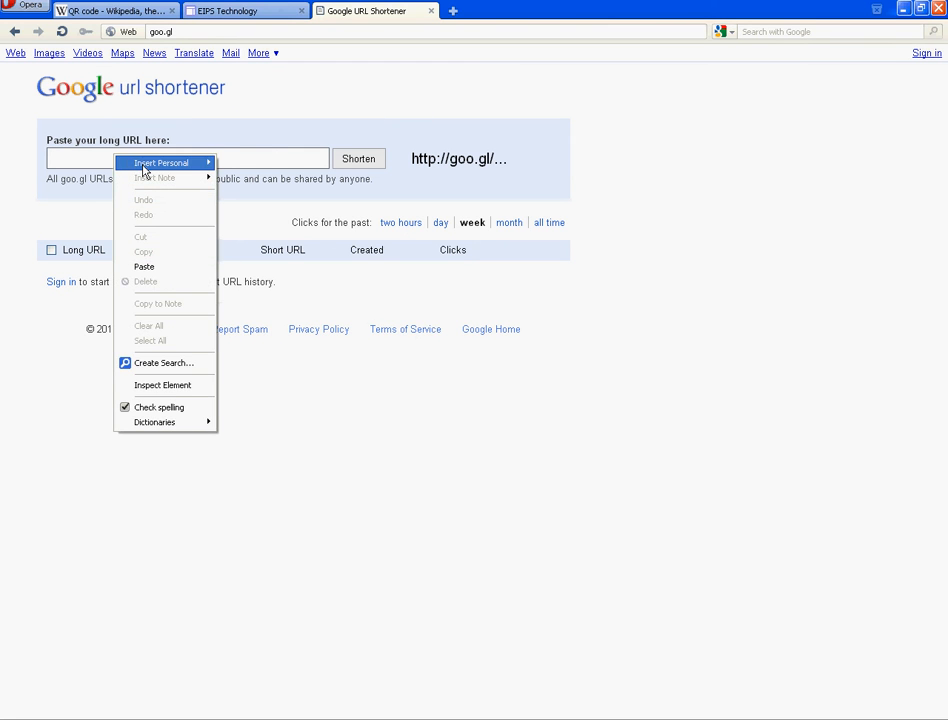
pyautogui.click(144, 268)
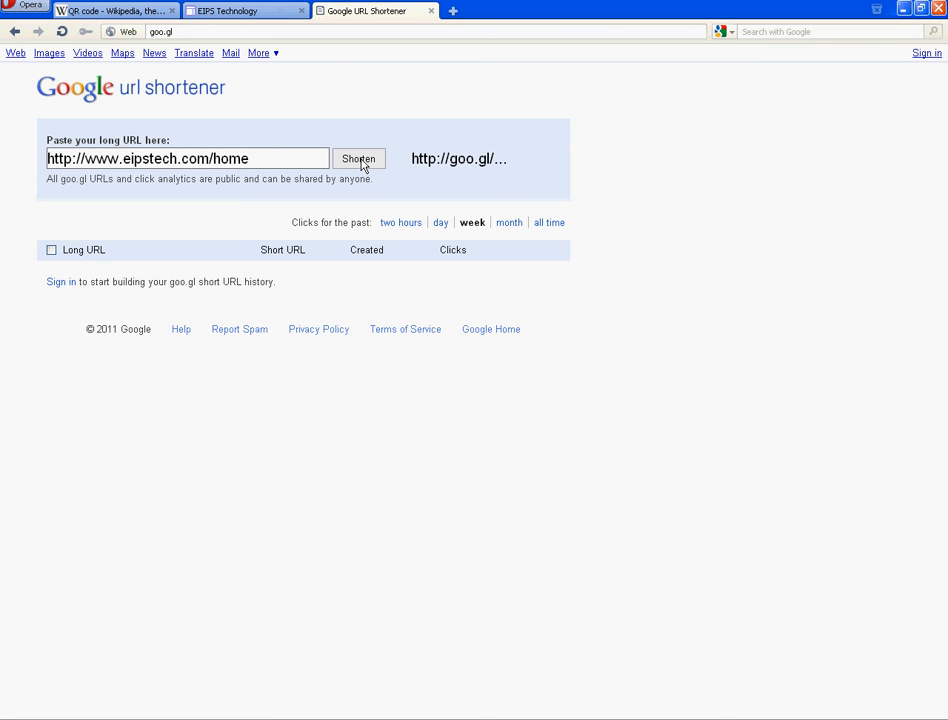
pyautogui.click(358, 158)
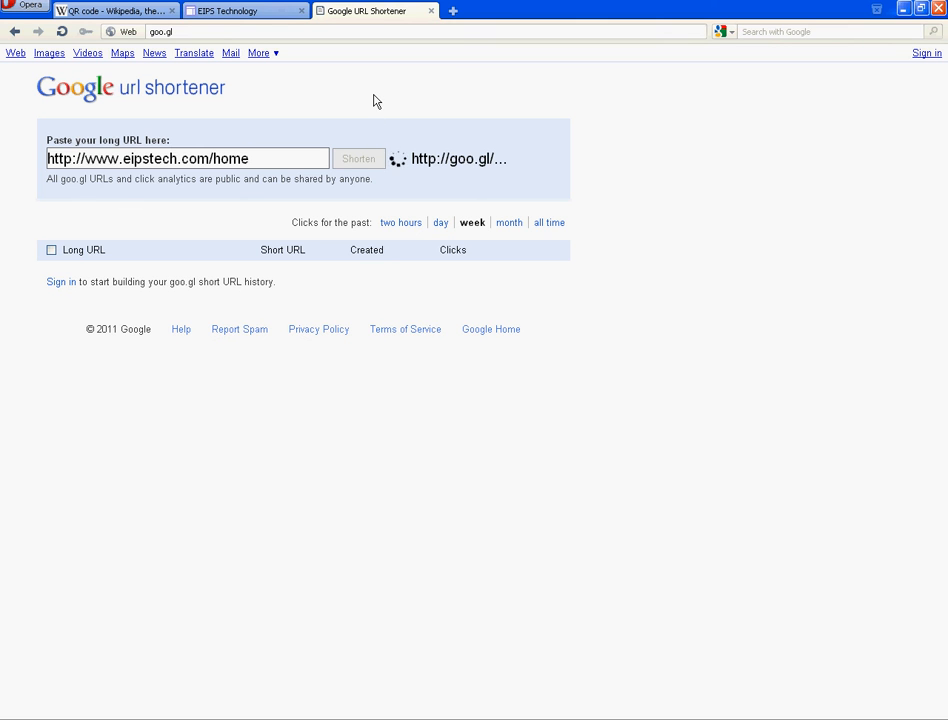
pyautogui.click(358, 158)
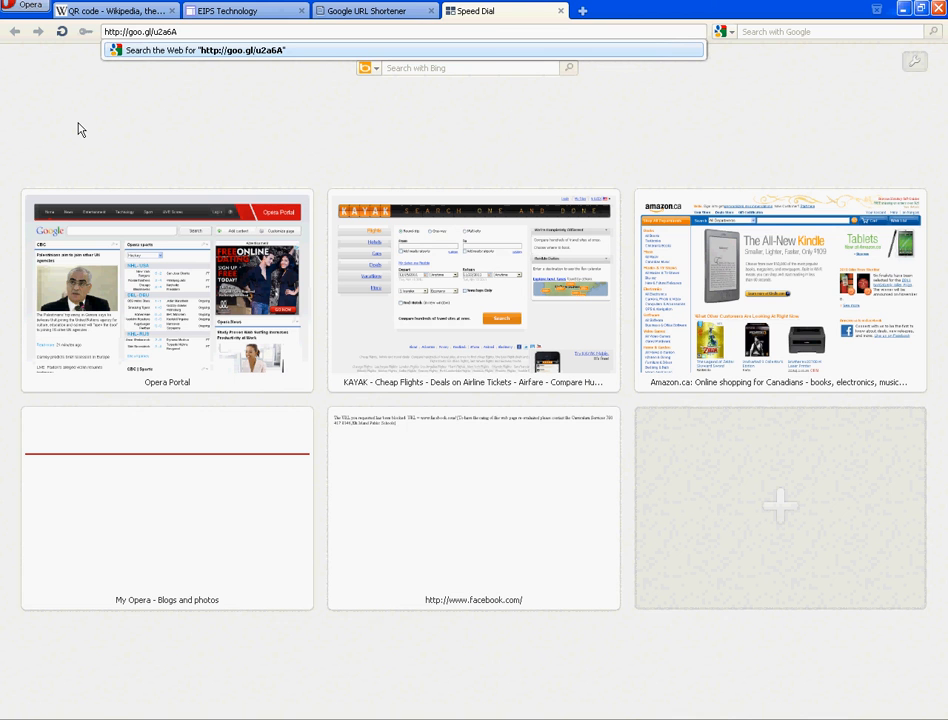
# Load the goo.gl link with .qr appended and copy the resulting QR image.
pyautogui.write('.q')
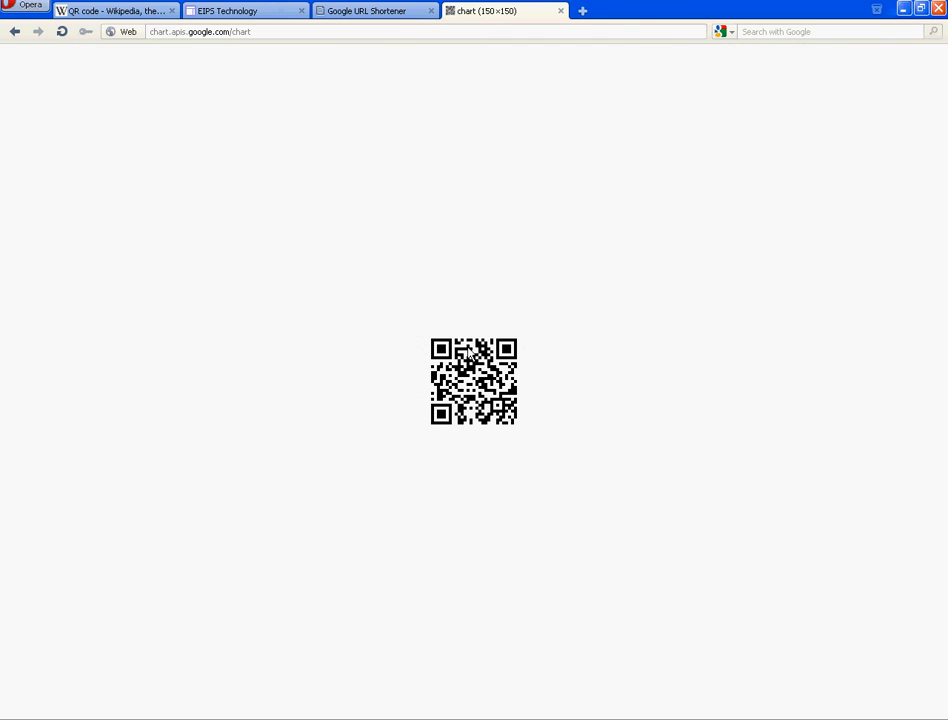
pyautogui.rightClick(464, 356)
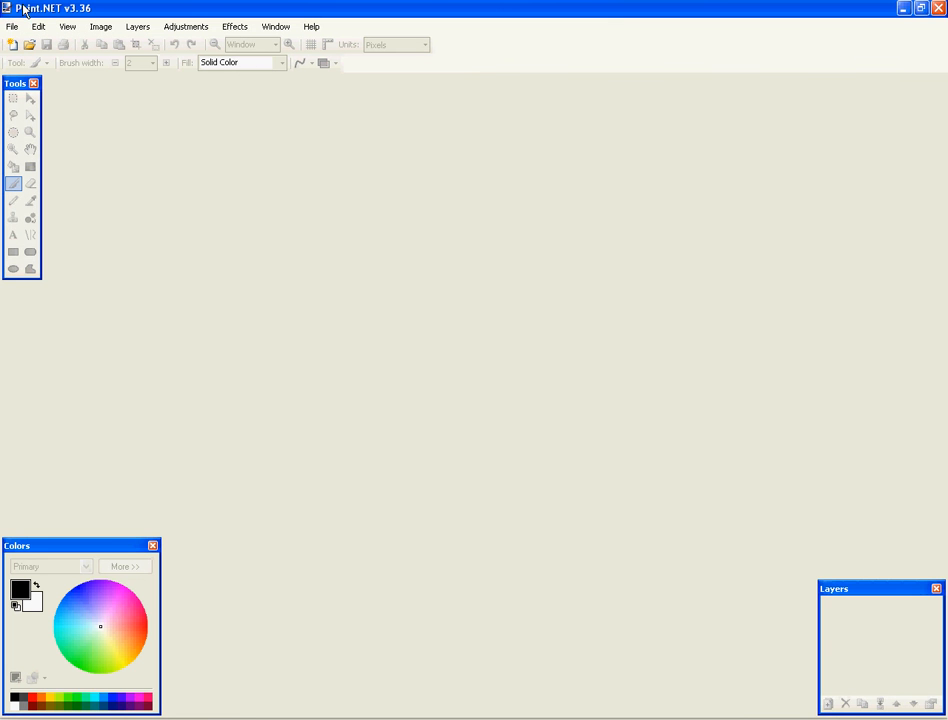
# Create a new 150×150 pixel Paint.NET image holding the pasted QR code.
pyautogui.click(12, 26)
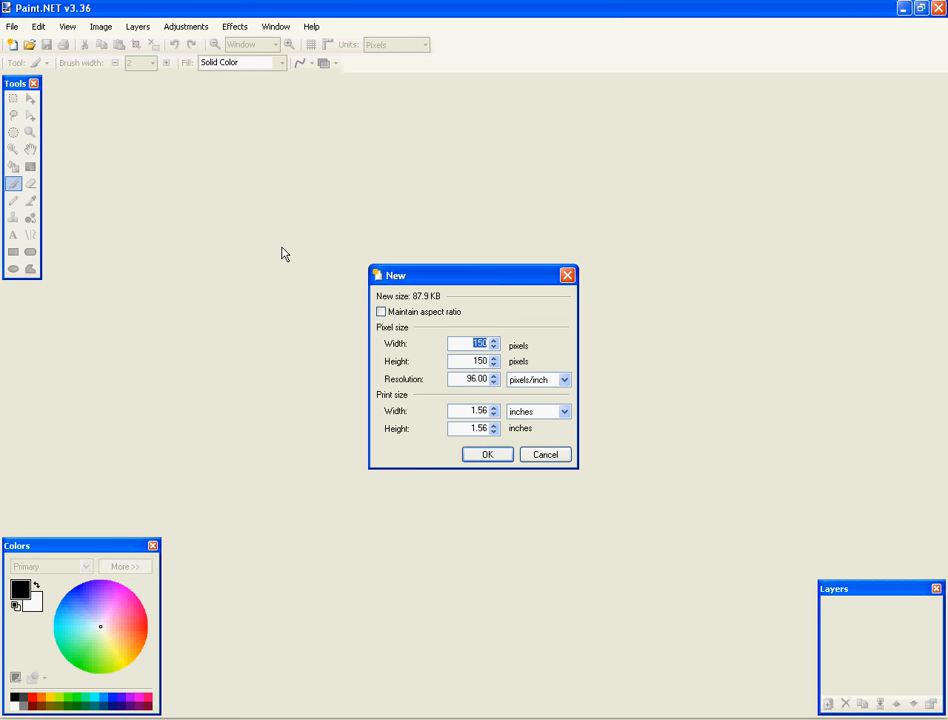
pyautogui.click(488, 454)
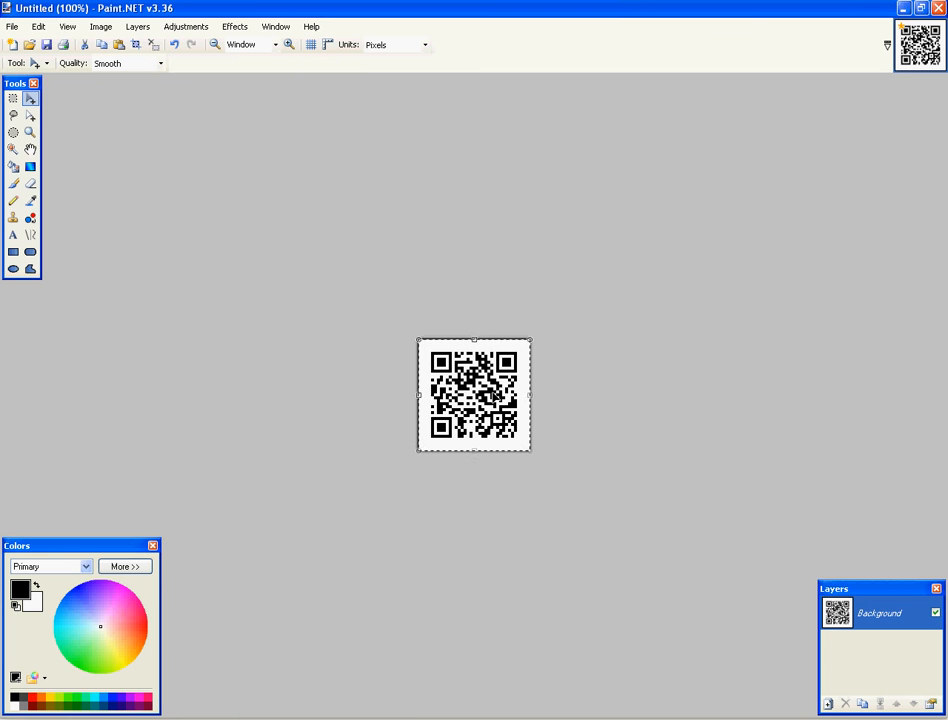
pyautogui.click(100, 26)
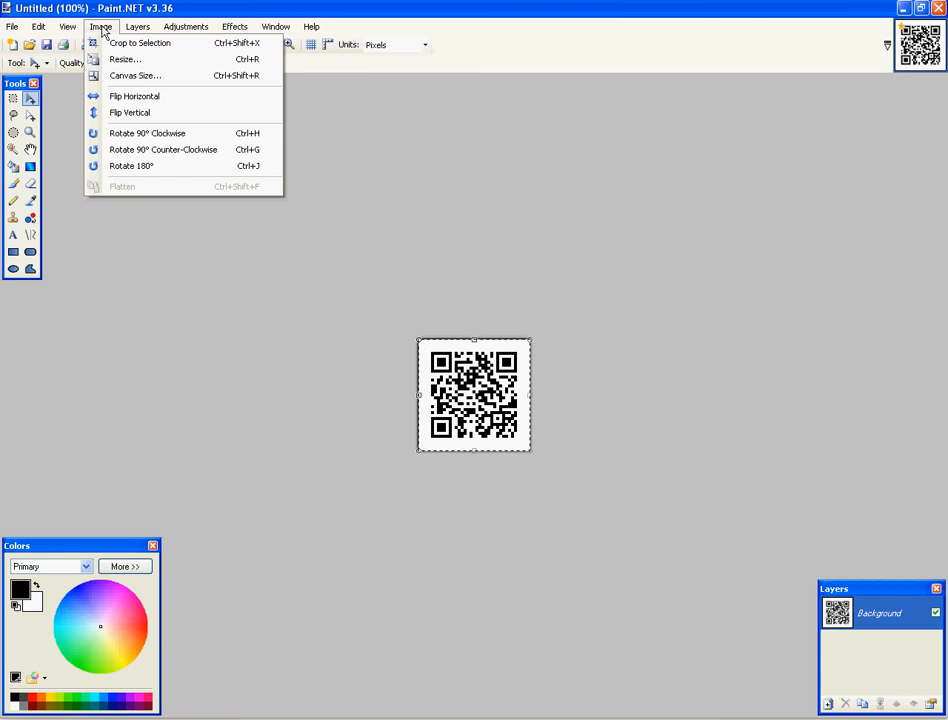
pyautogui.moveTo(124, 60)
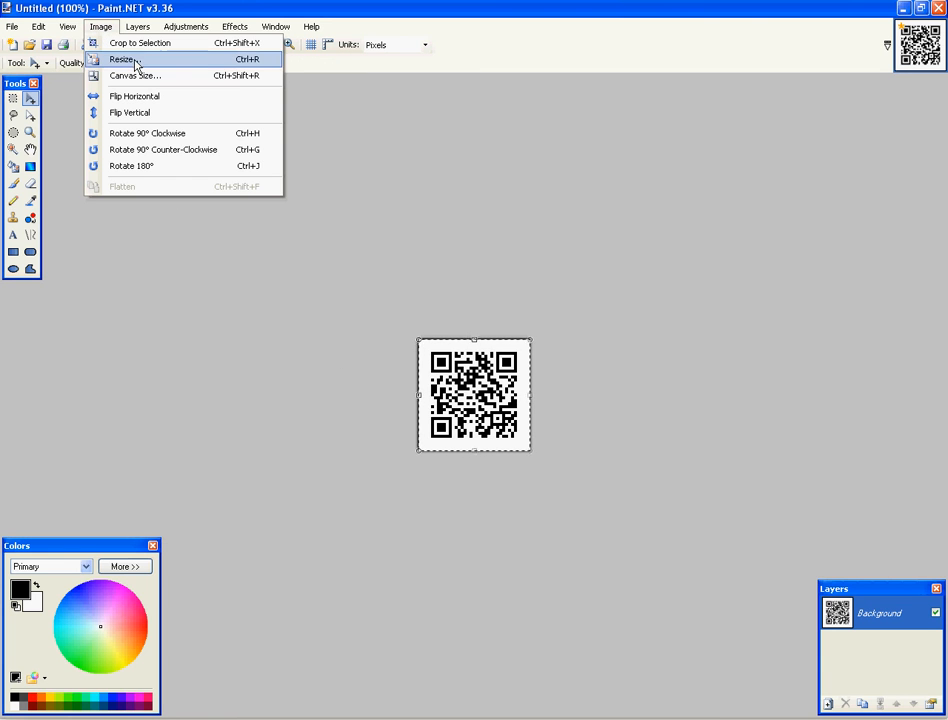
# Set the Resize dialog to Nearest Neighbor resampling and sizing by percentage.
pyautogui.click(120, 60)
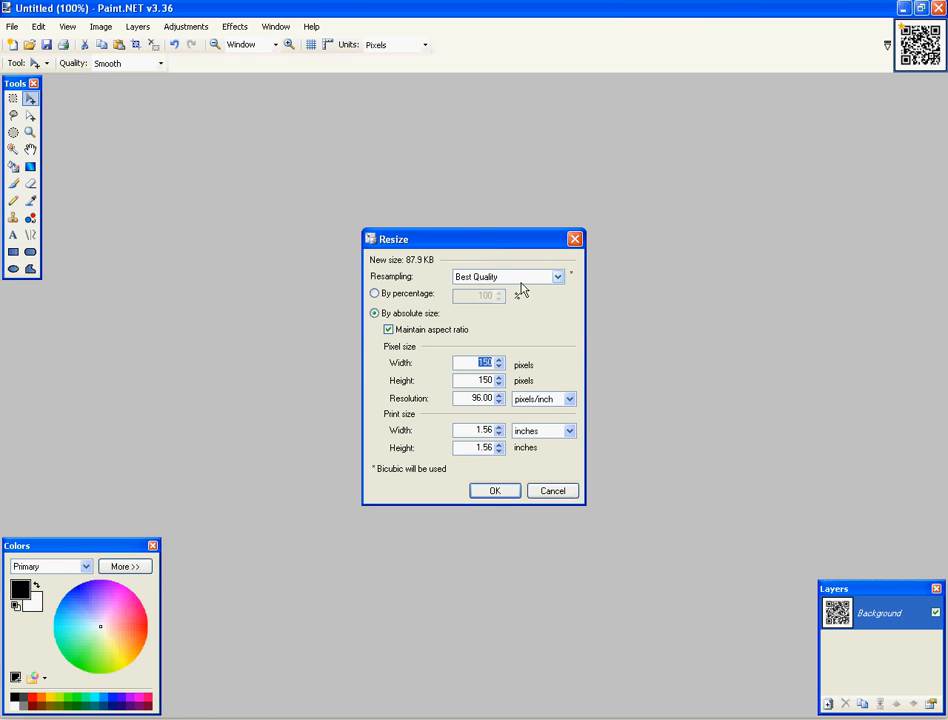
pyautogui.click(506, 276)
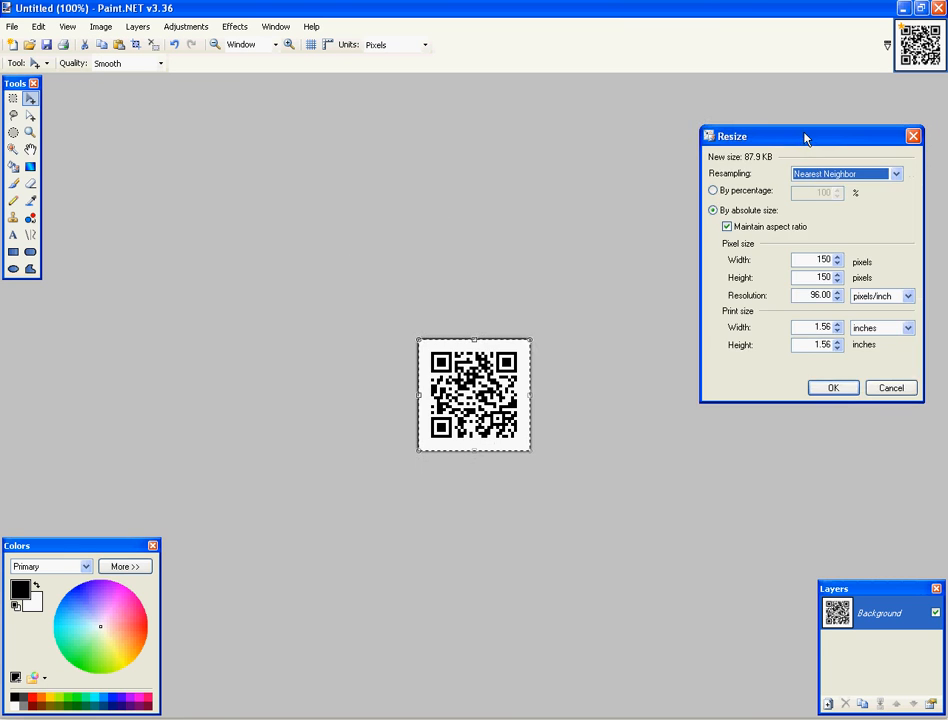
pyautogui.moveTo(804, 136); pyautogui.dragTo(720, 148)
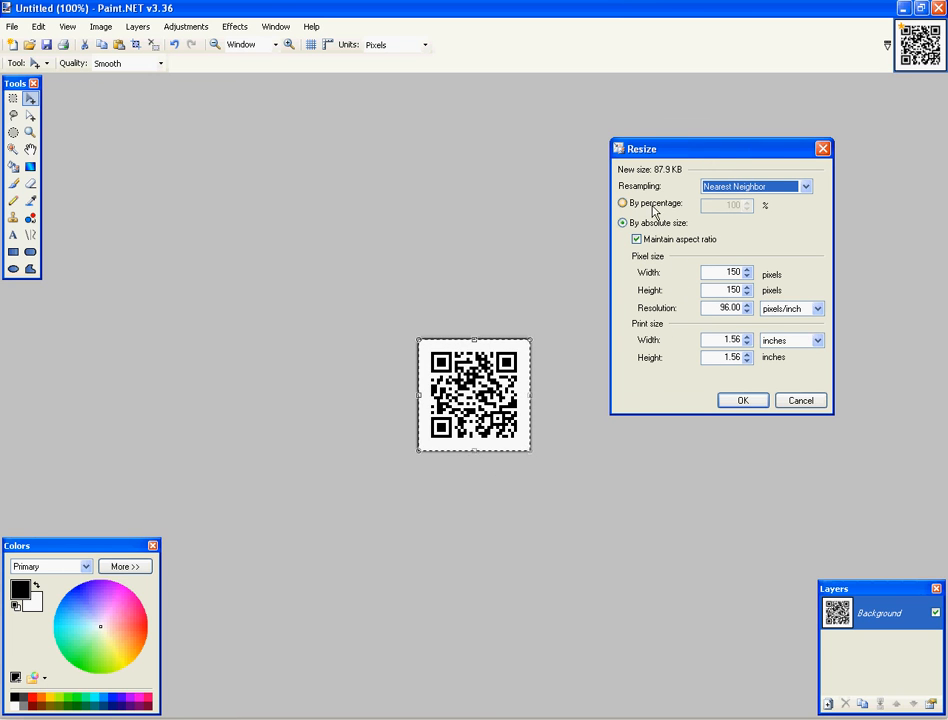
pyautogui.click(624, 204)
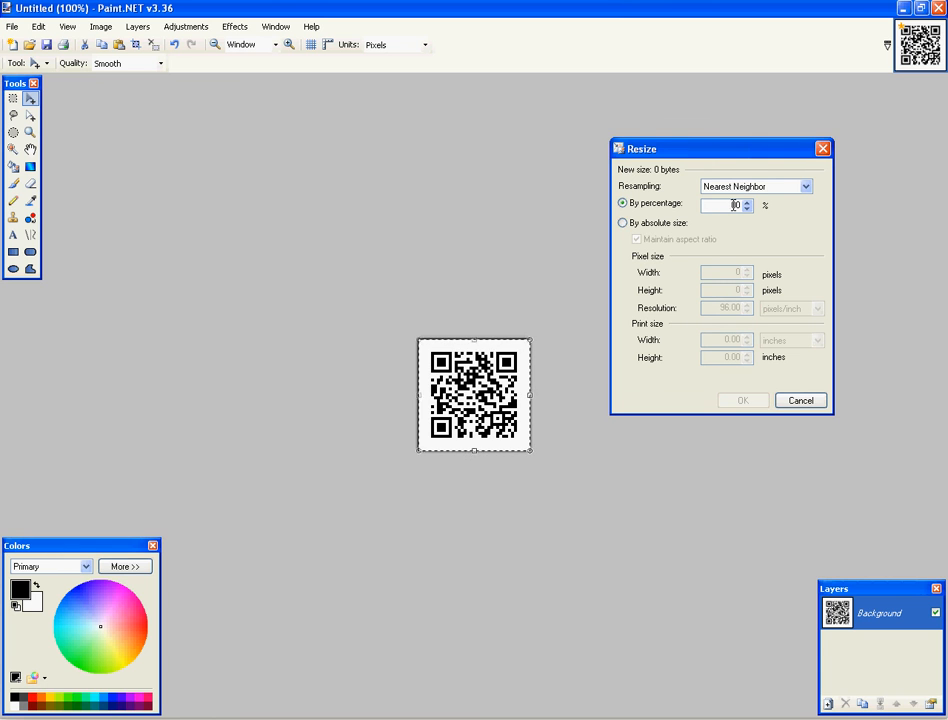
# Apply the 400 percent enlargement to the QR code image.
pyautogui.click(742, 400)
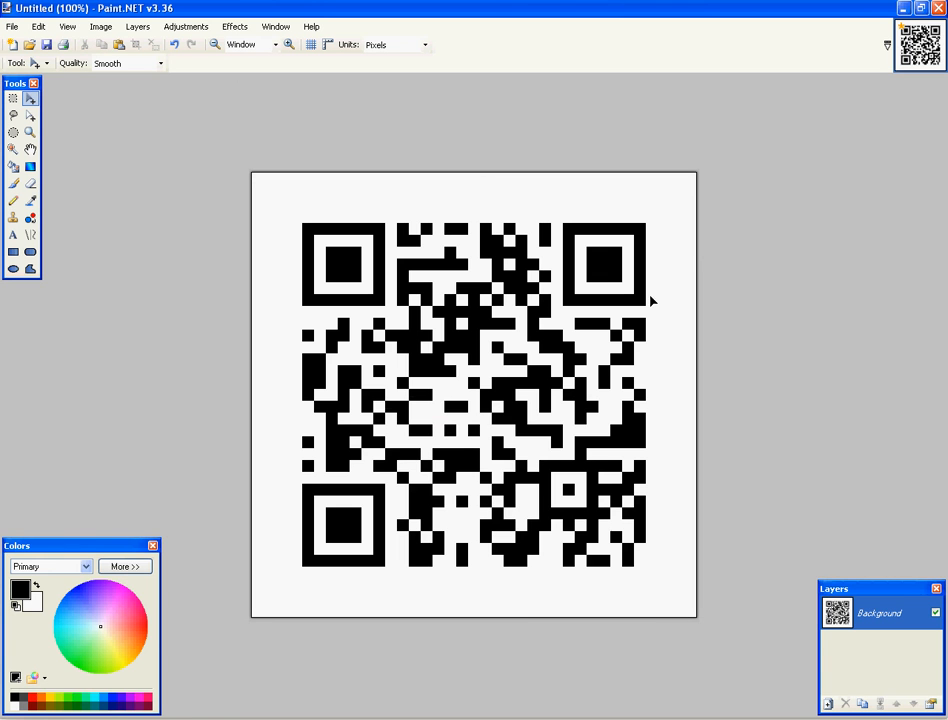
pyautogui.moveTo(362, 302)
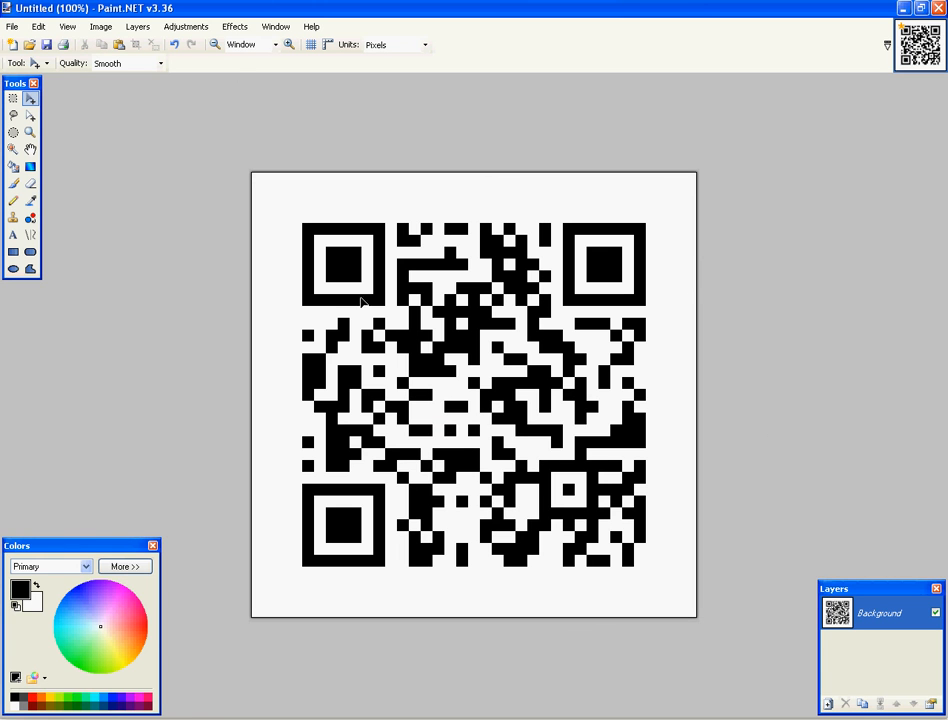
pyautogui.moveTo(816, 376)
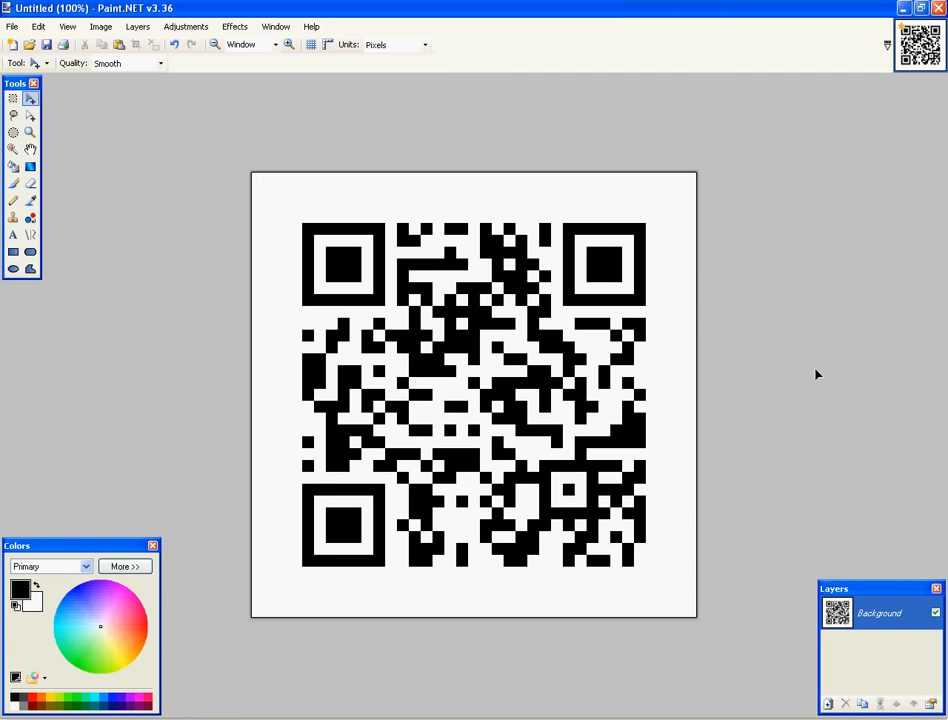
pyautogui.moveTo(768, 476)
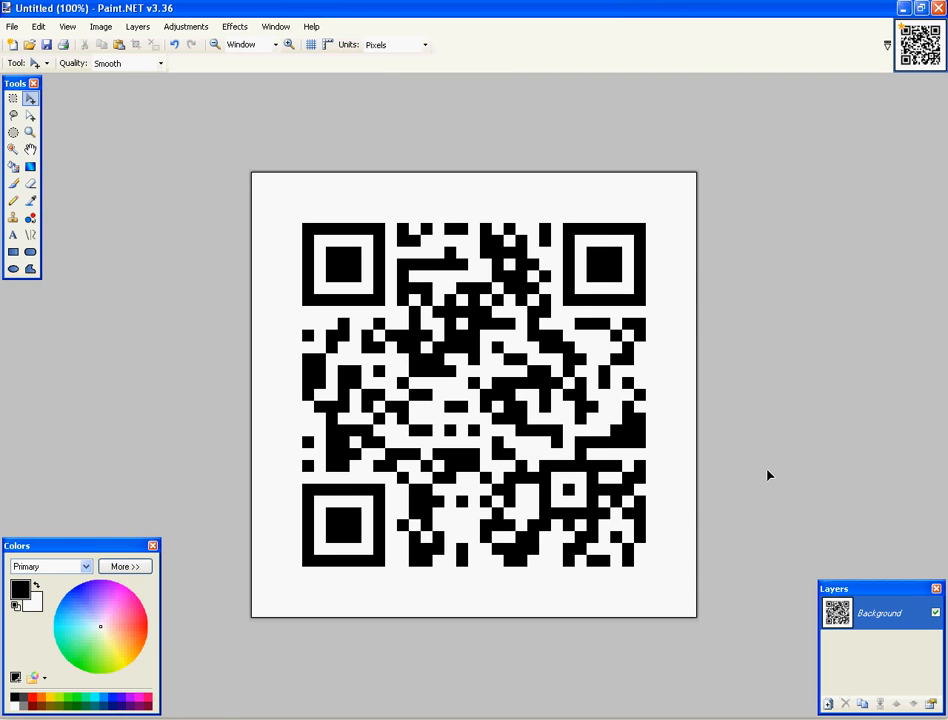
pyautogui.moveTo(776, 304)
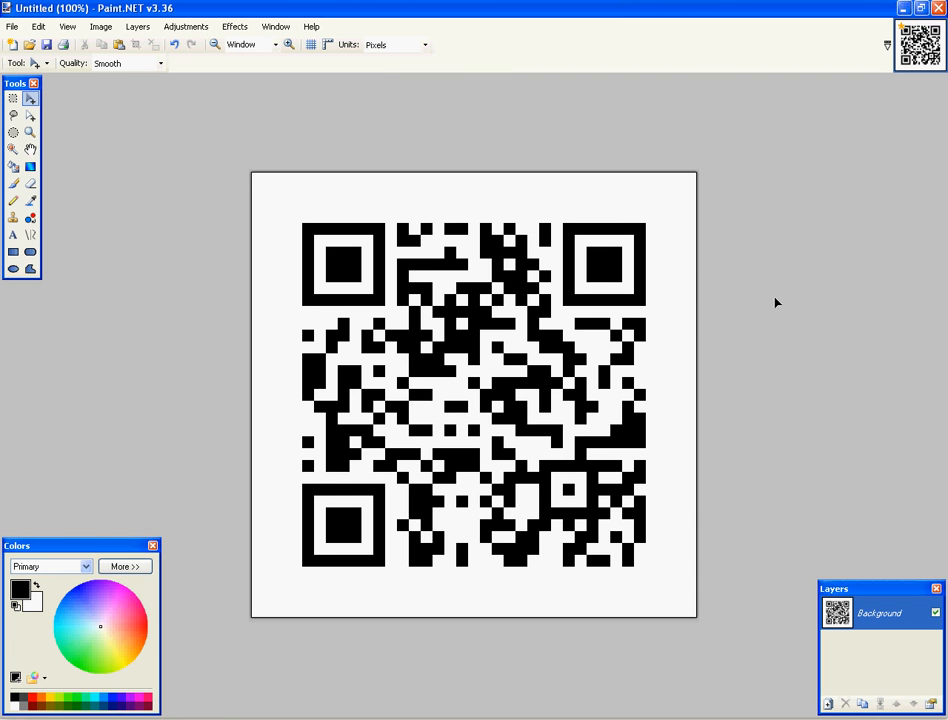
pyautogui.moveTo(520, 340)
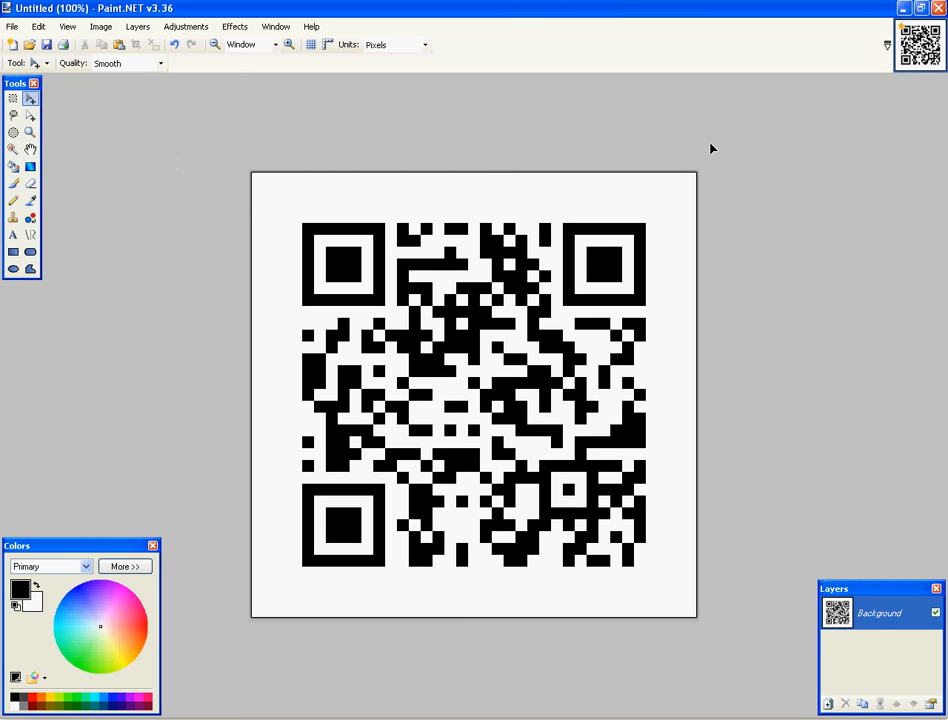
pyautogui.moveTo(724, 160)
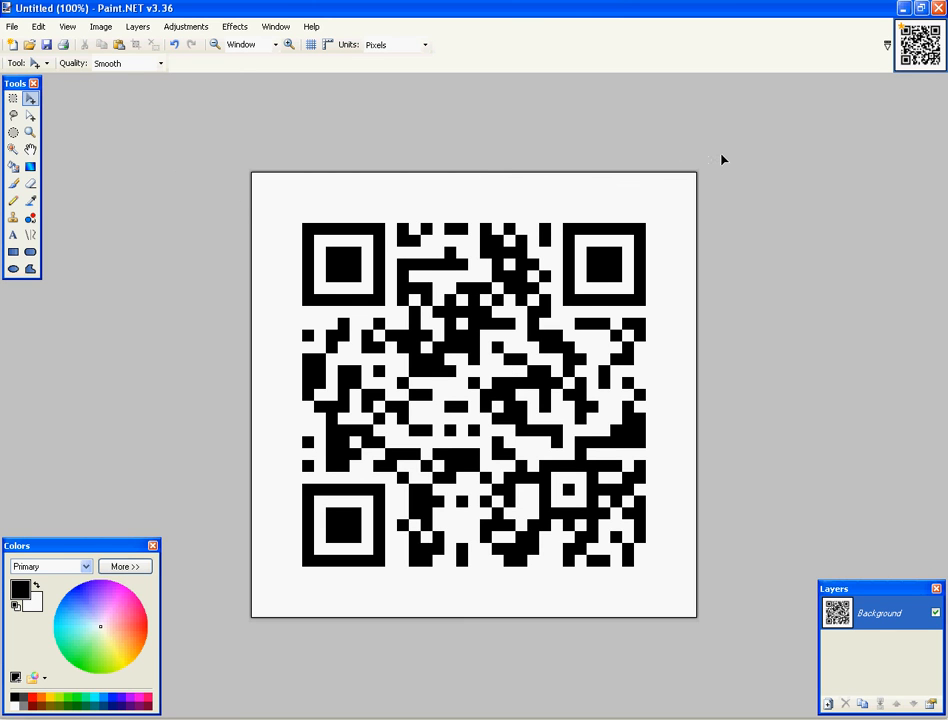